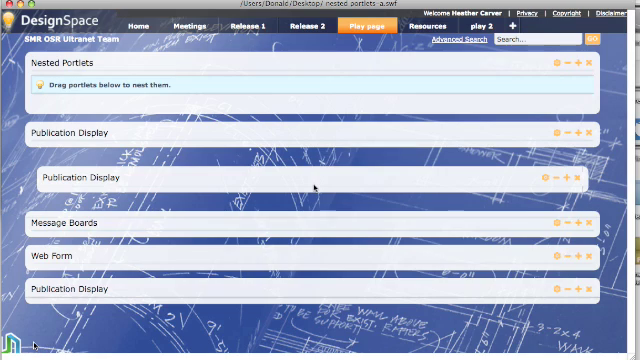
{"action": "mouse_move", "coordinate": [232, 138]}
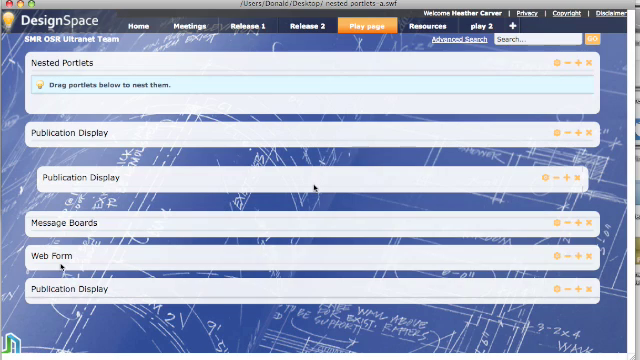
{"action": "mouse_move", "coordinate": [556, 172]}
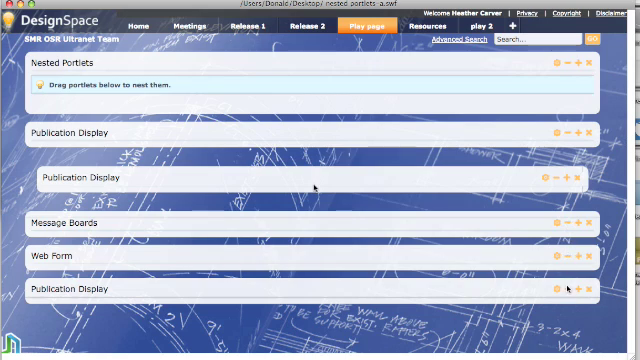
{"action": "mouse_move", "coordinate": [264, 88]}
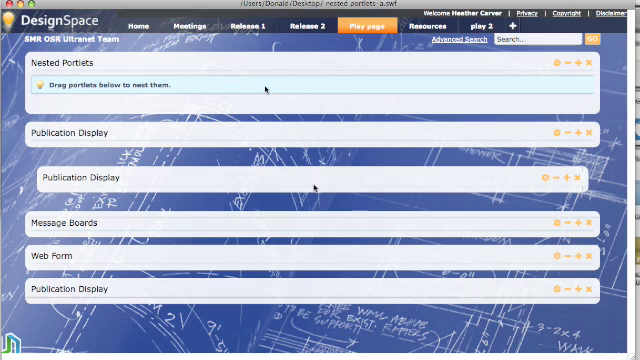
{"action": "mouse_move", "coordinate": [378, 84]}
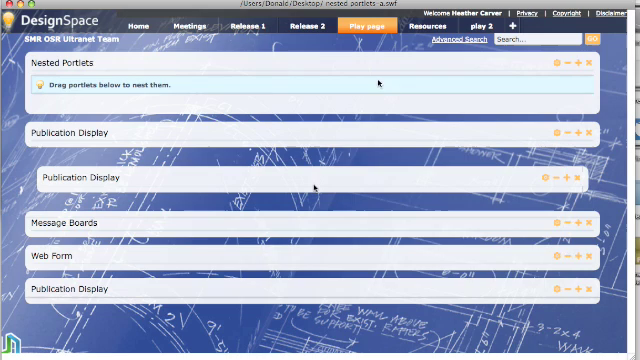
{"action": "mouse_move", "coordinate": [172, 84]}
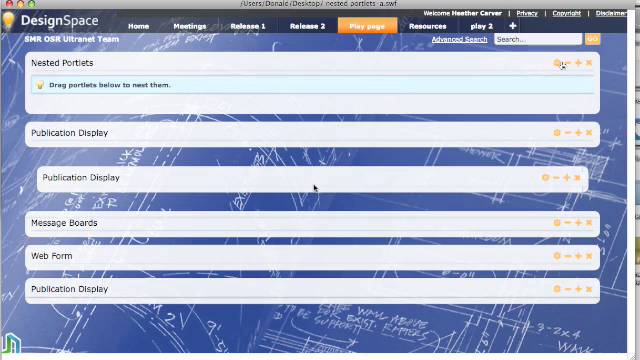
{"action": "mouse_move", "coordinate": [234, 108]}
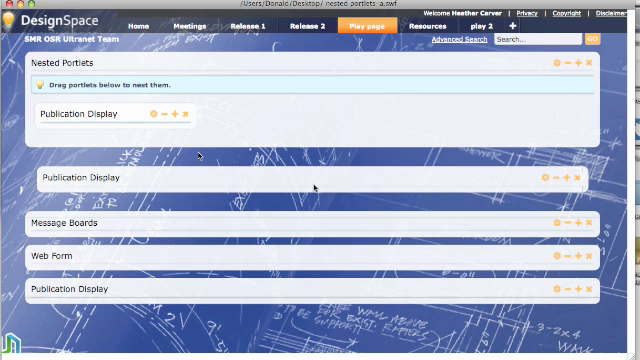
{"action": "mouse_move", "coordinate": [328, 188]}
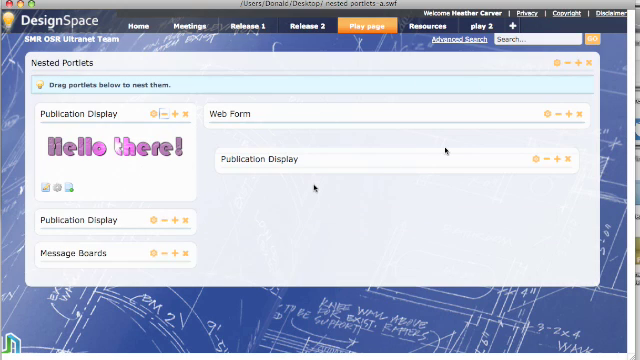
{"action": "mouse_move", "coordinate": [344, 192]}
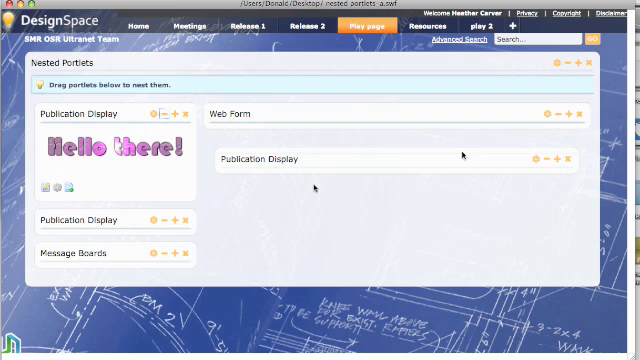
{"action": "mouse_move", "coordinate": [190, 128]}
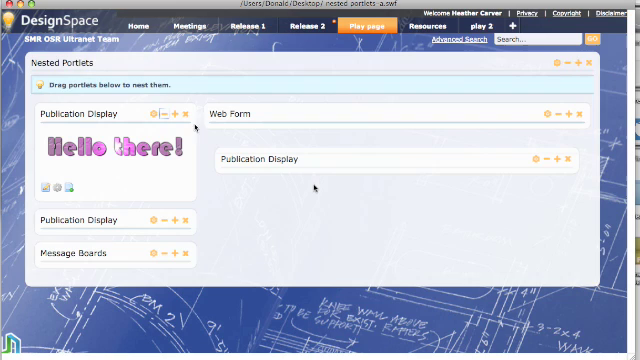
{"action": "mouse_move", "coordinate": [540, 228]}
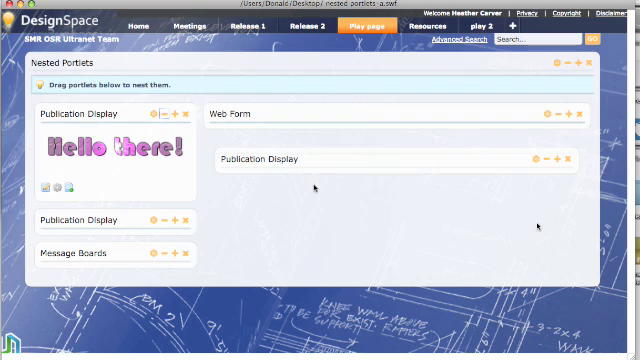